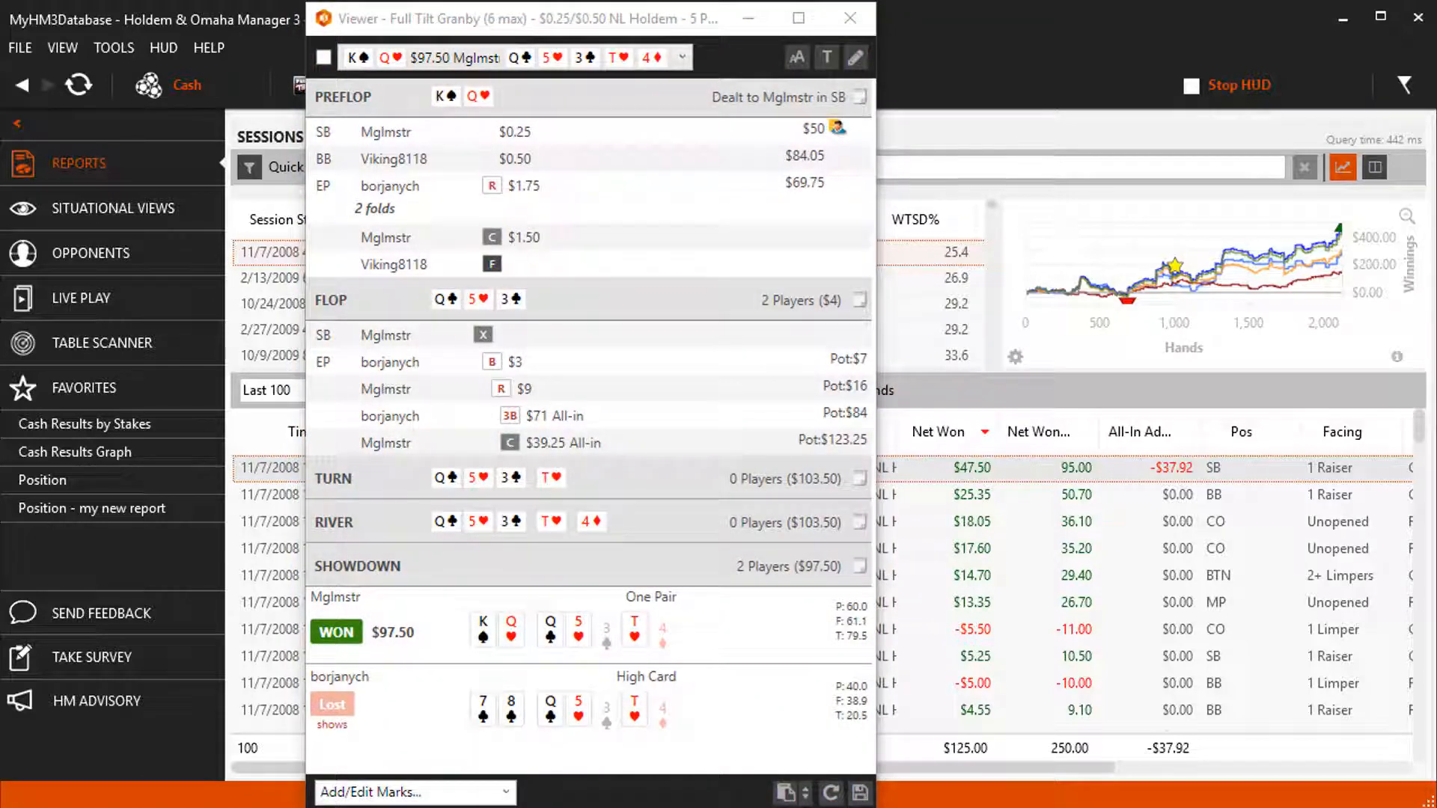
mouse_move(848, 18)
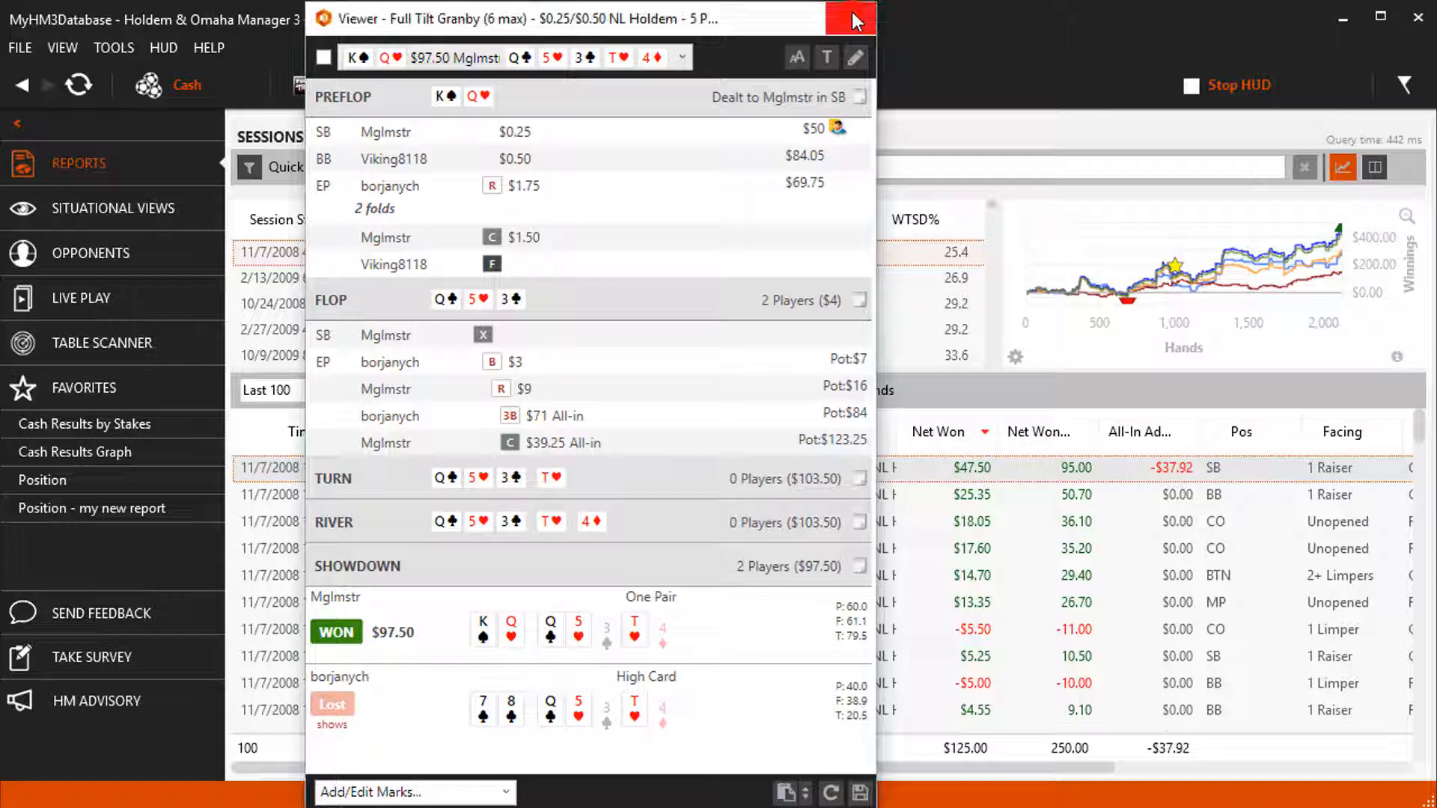
Step: Close the top hand's replay viewer to return to the Sessions hand list
left_click(850, 17)
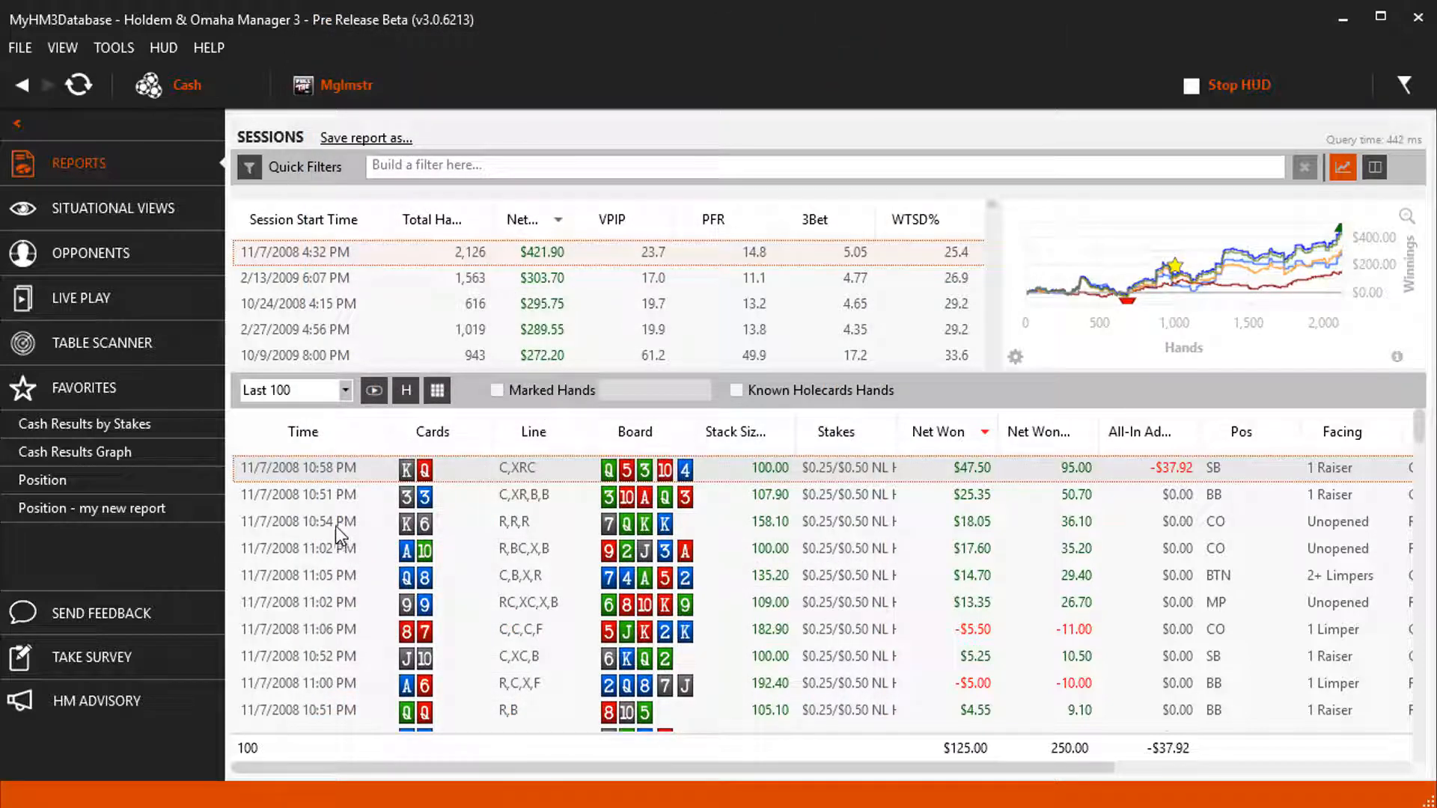
Step: Select all hands in the Sessions list with Ctrl+A
key("ctrl+a")
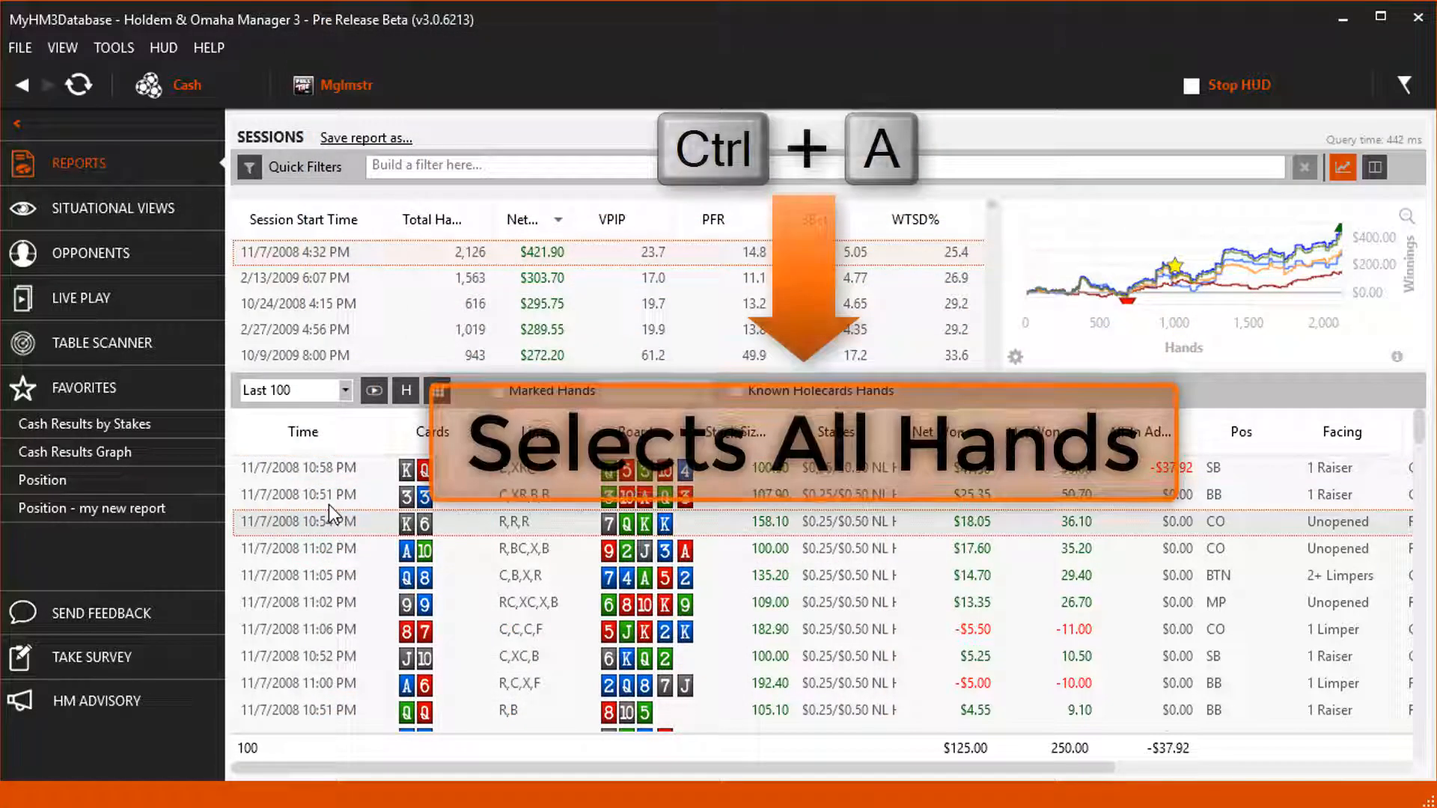
key("ctrl+a")
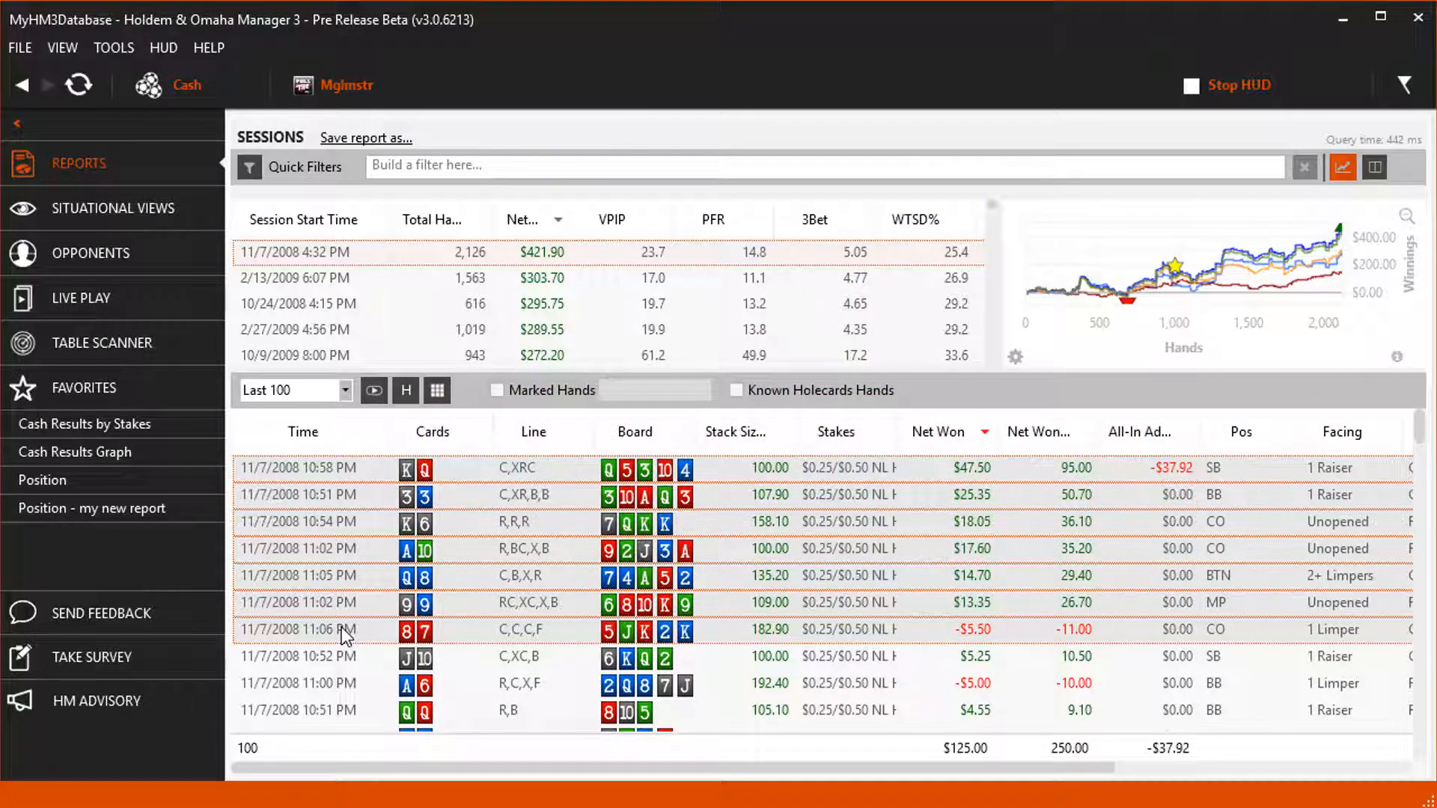
Step: Bring up the actions menu for the seven selected hands
right_click(346, 629)
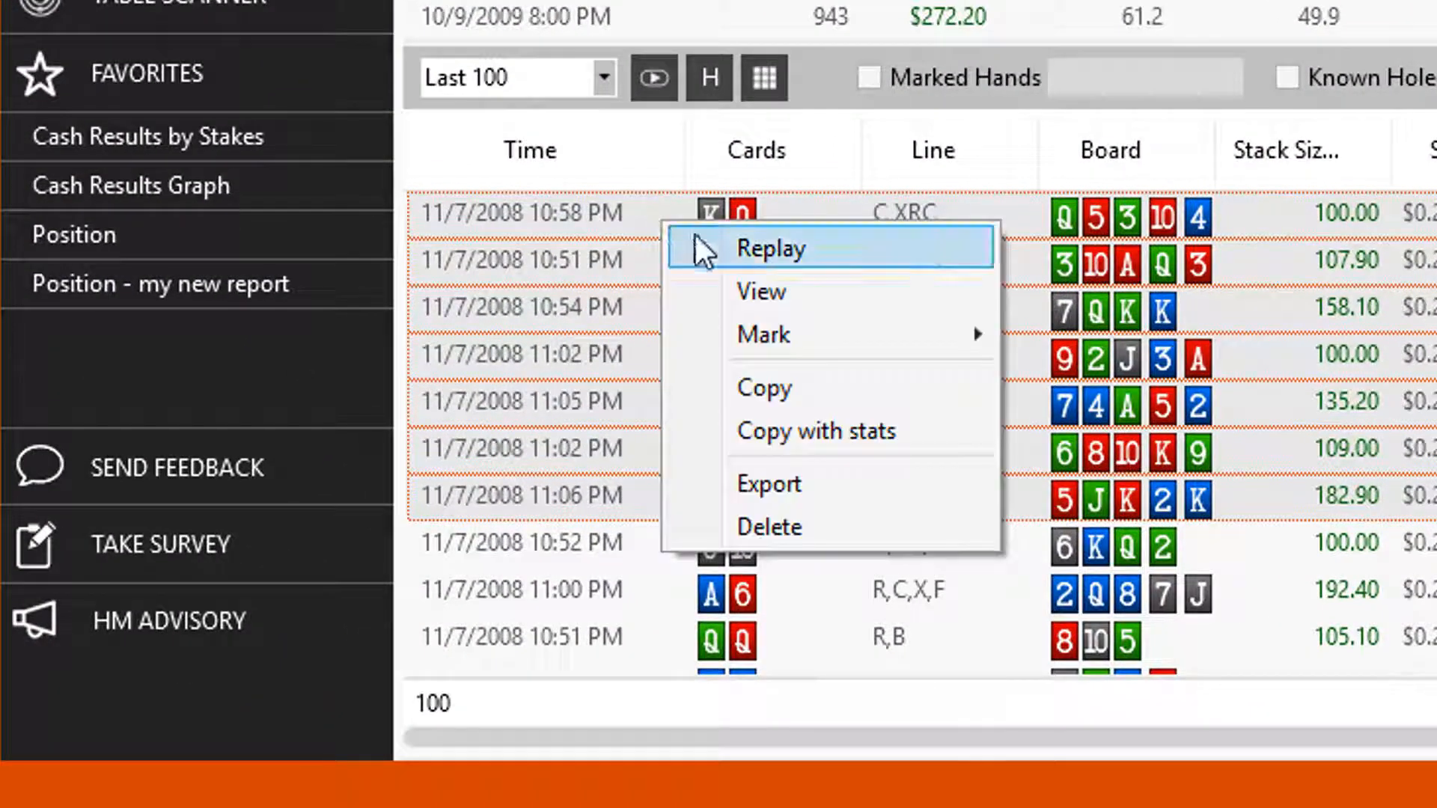
mouse_move(713, 87)
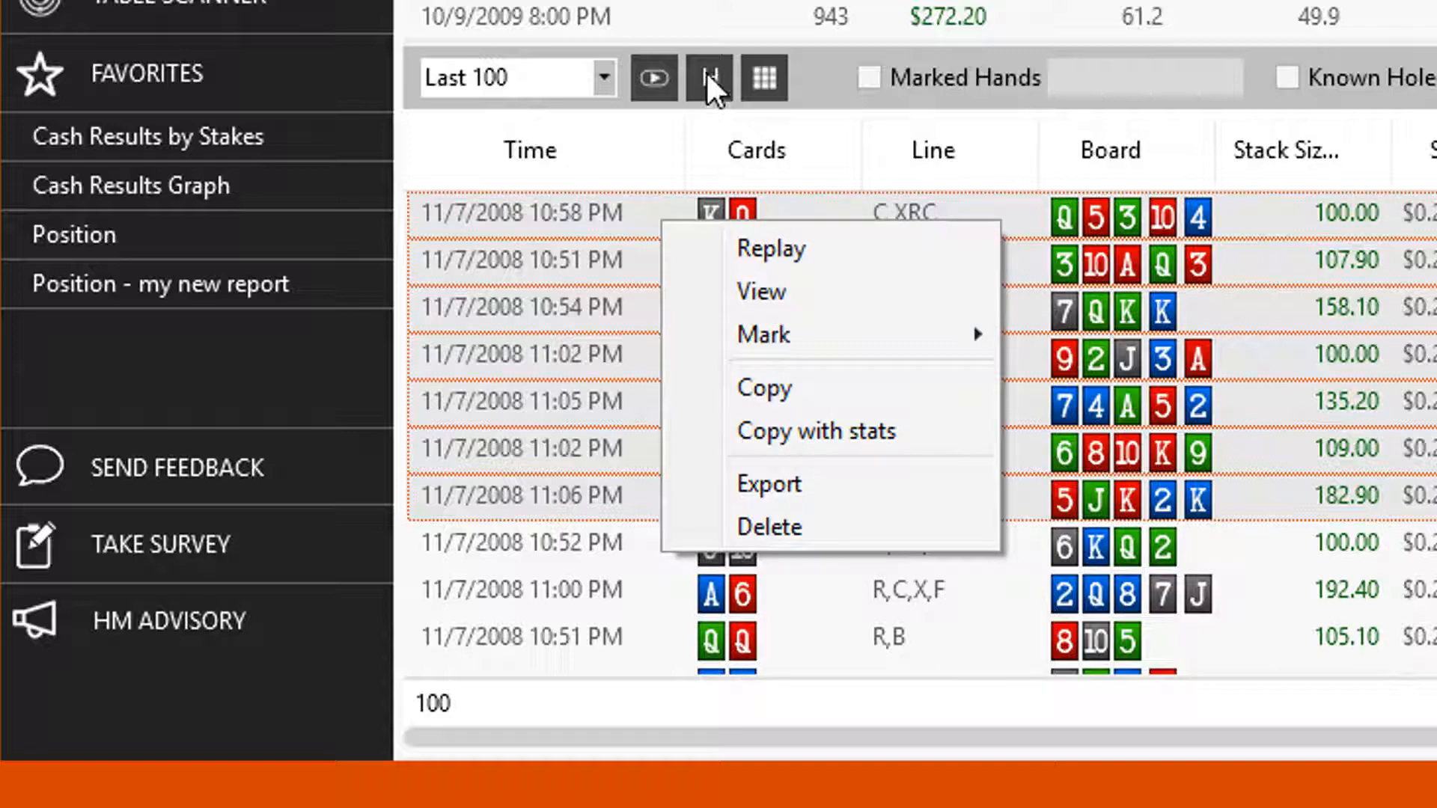
mouse_move(719, 108)
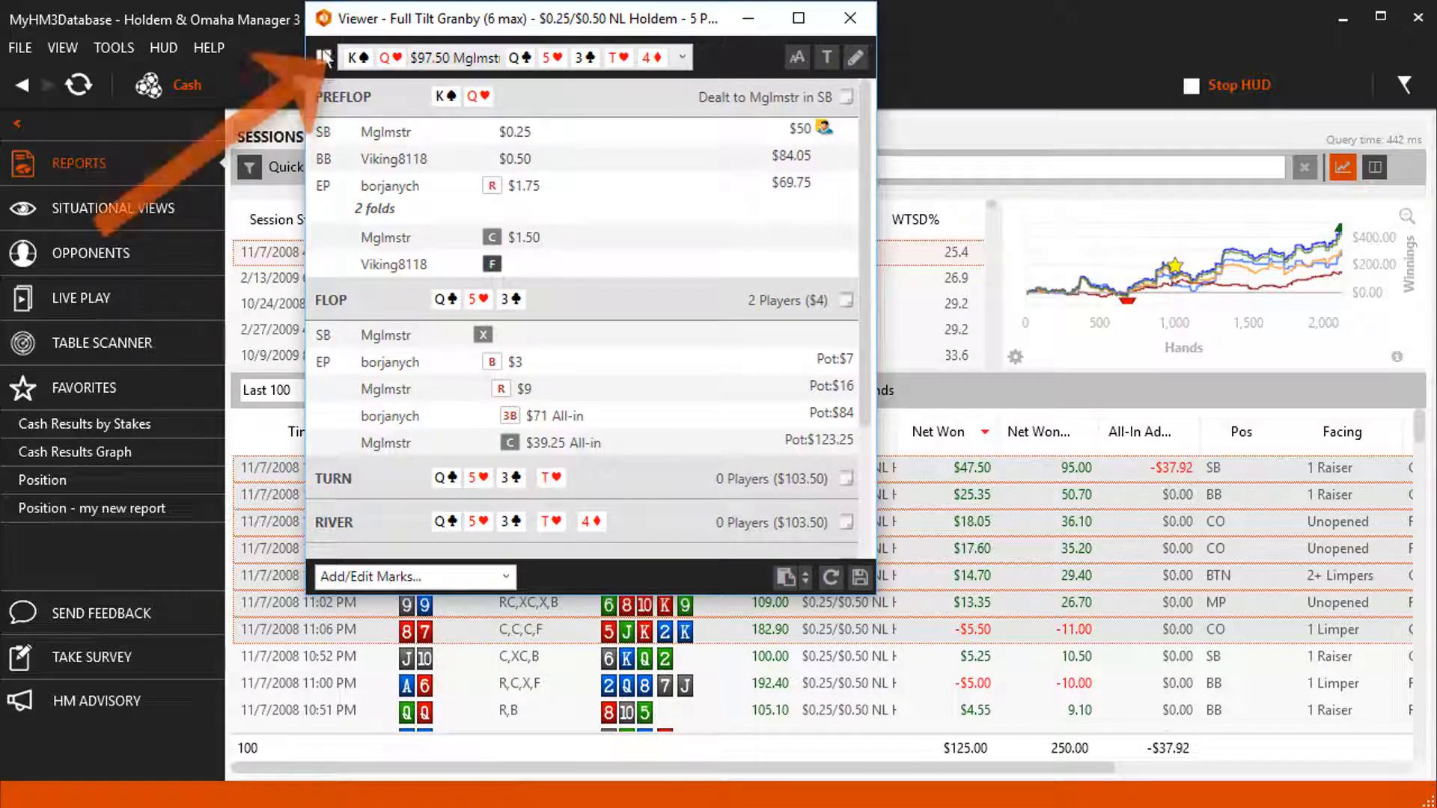
Step: Tick the first K-Q hand in the viewer to tag it 'For Review'
left_click(322, 57)
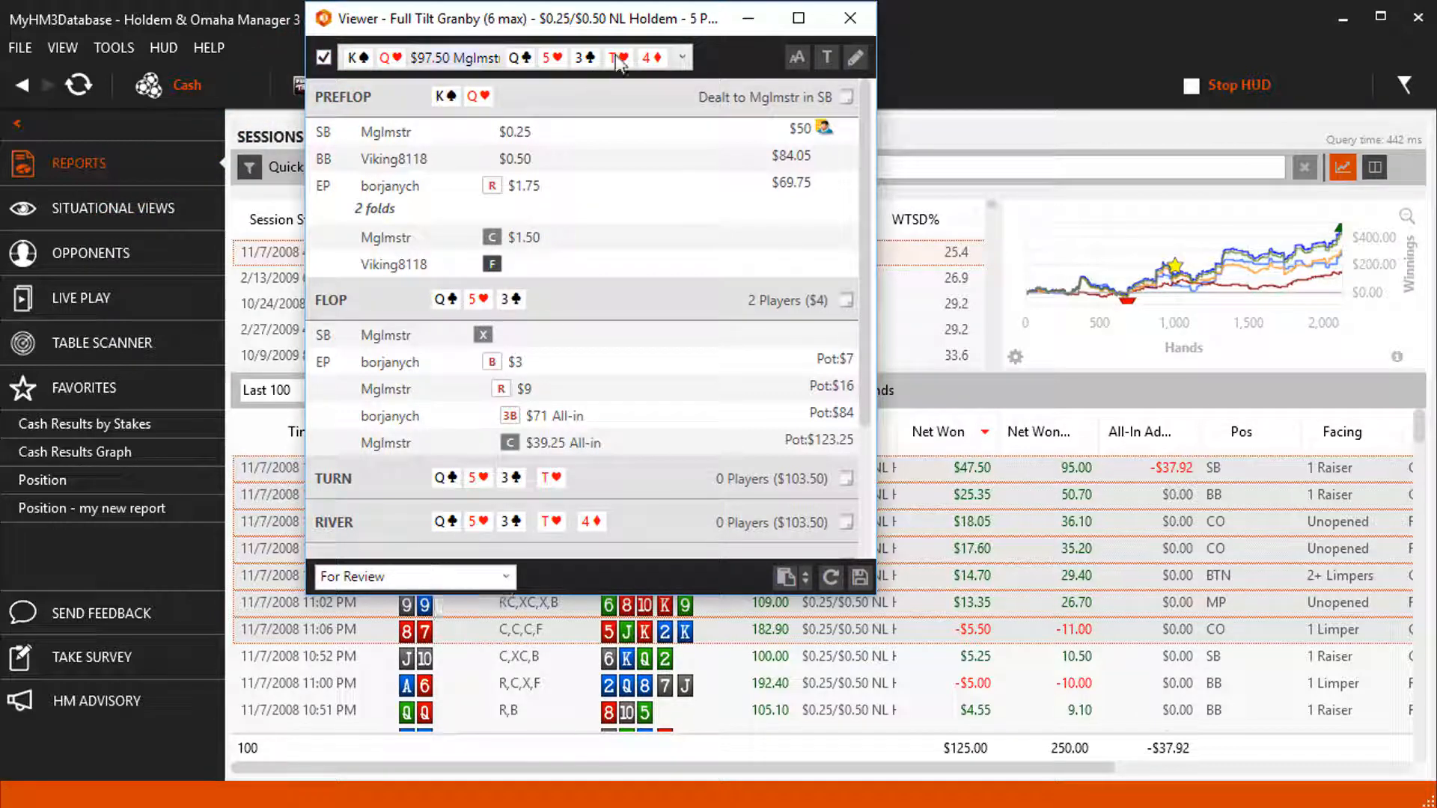
left_click(681, 58)
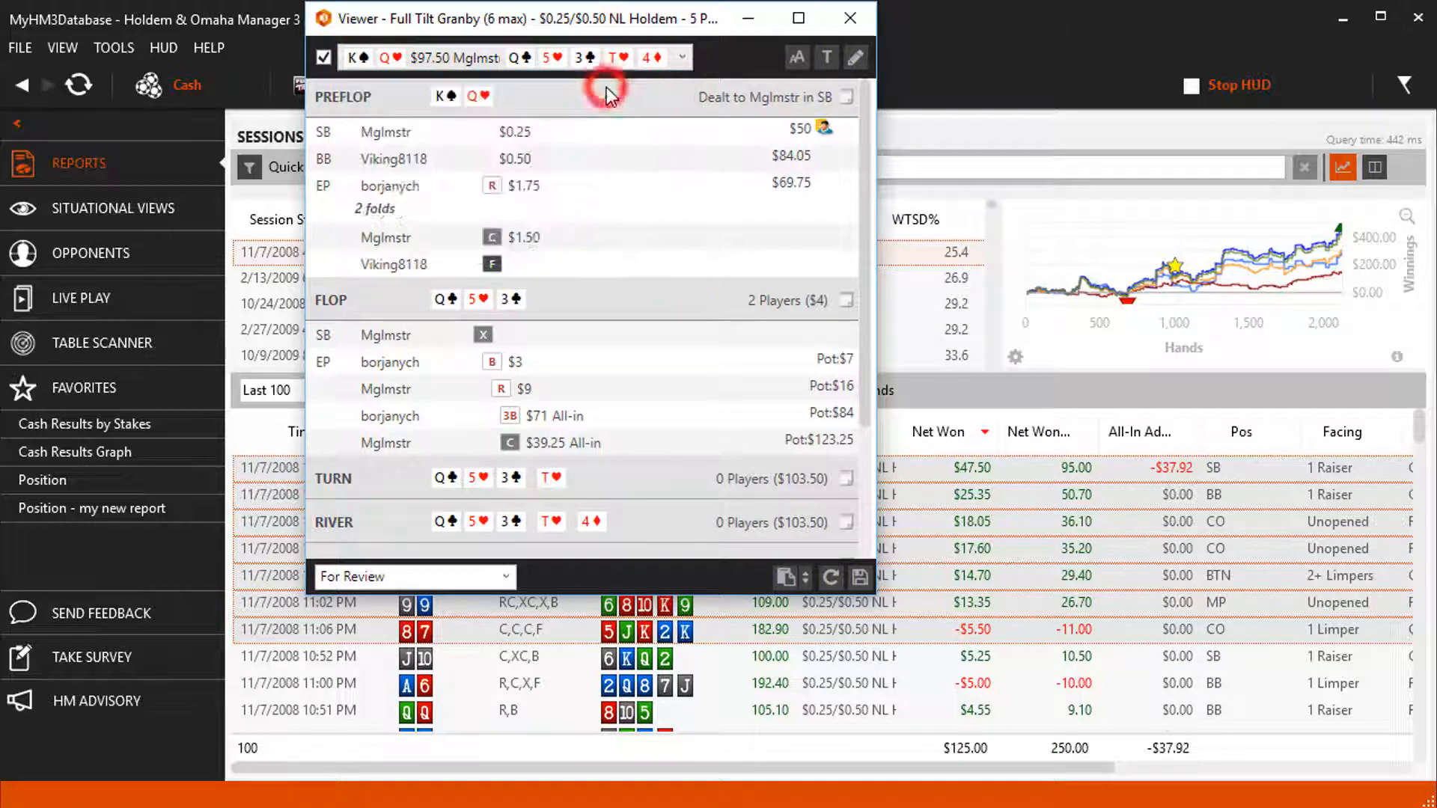
mouse_move(796, 57)
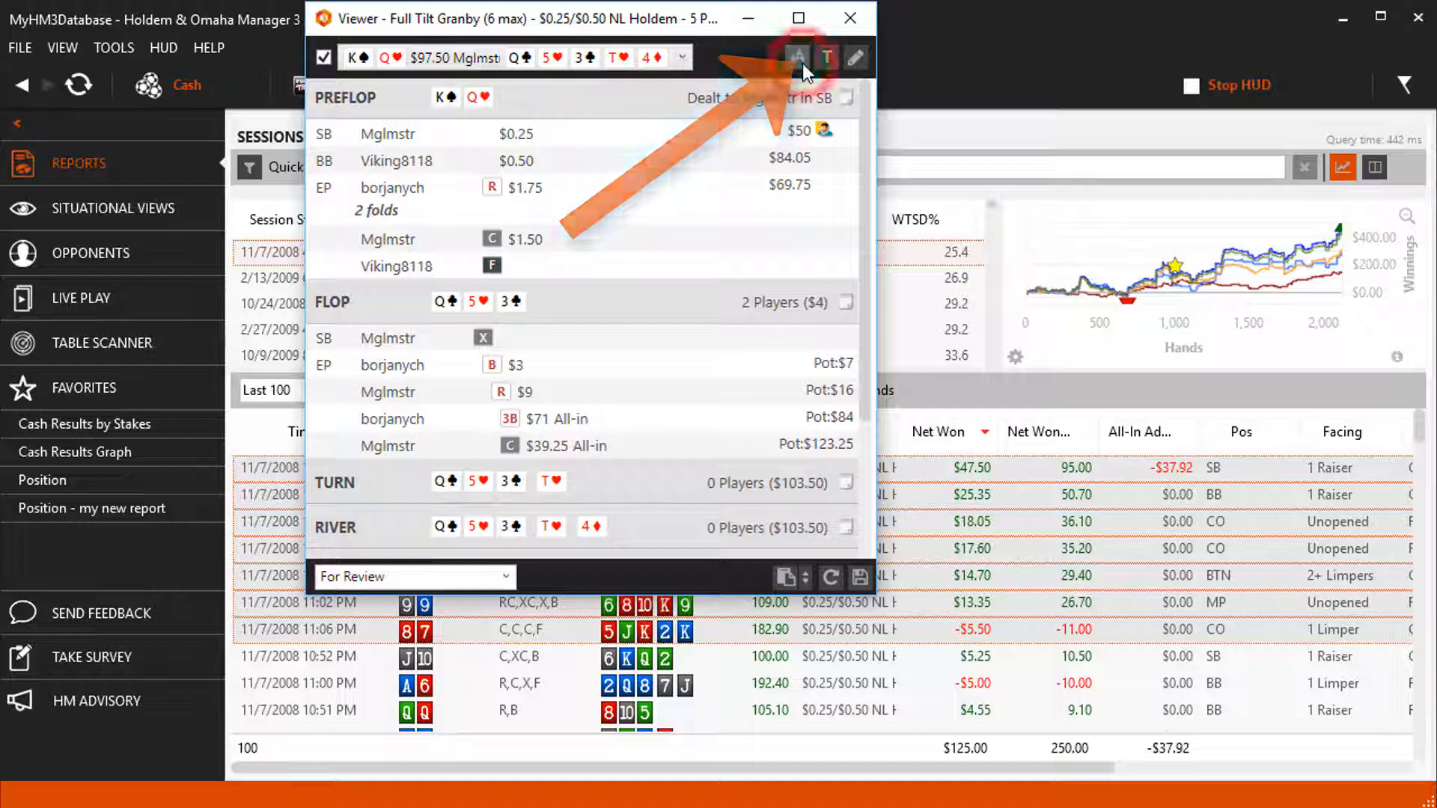
mouse_move(826, 57)
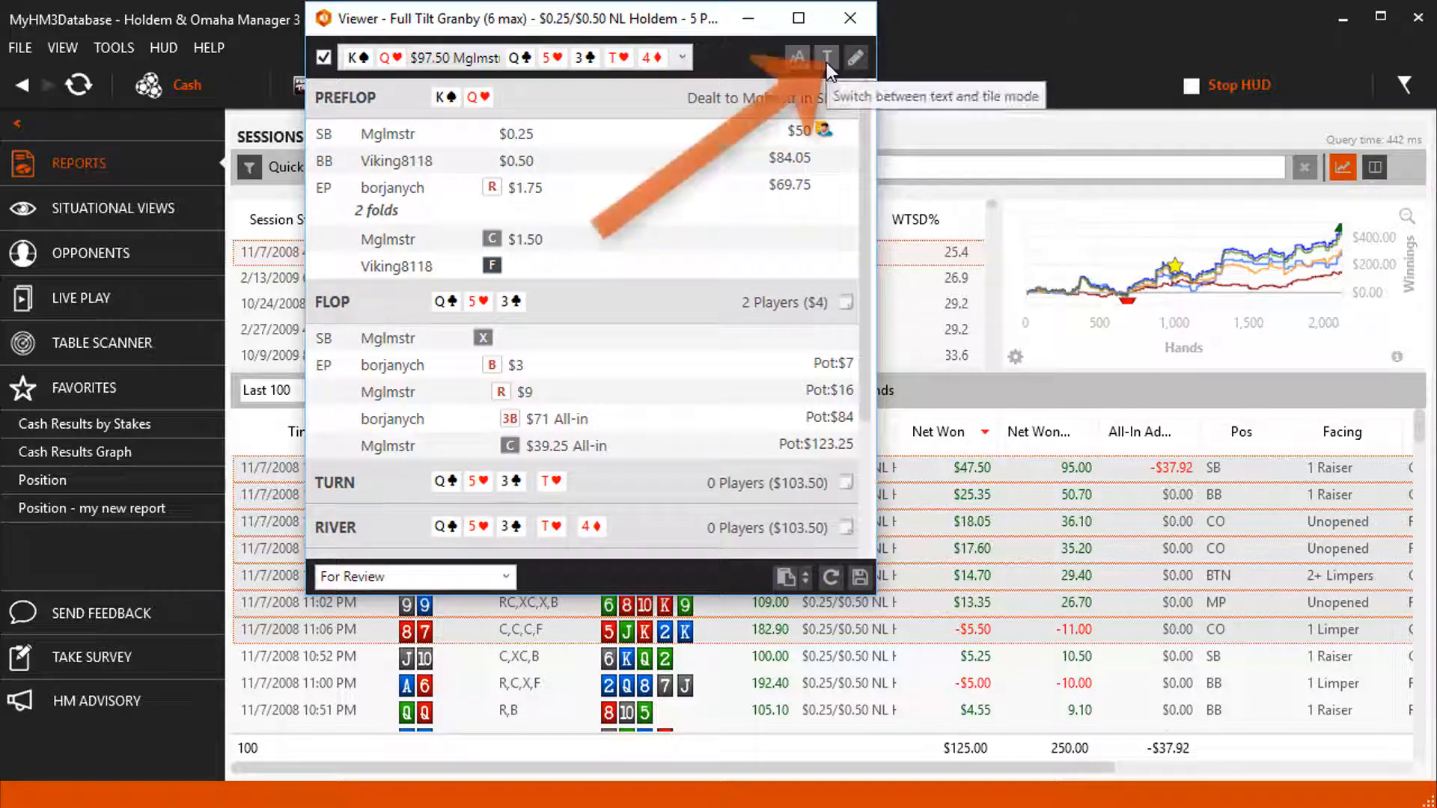
left_click(825, 56)
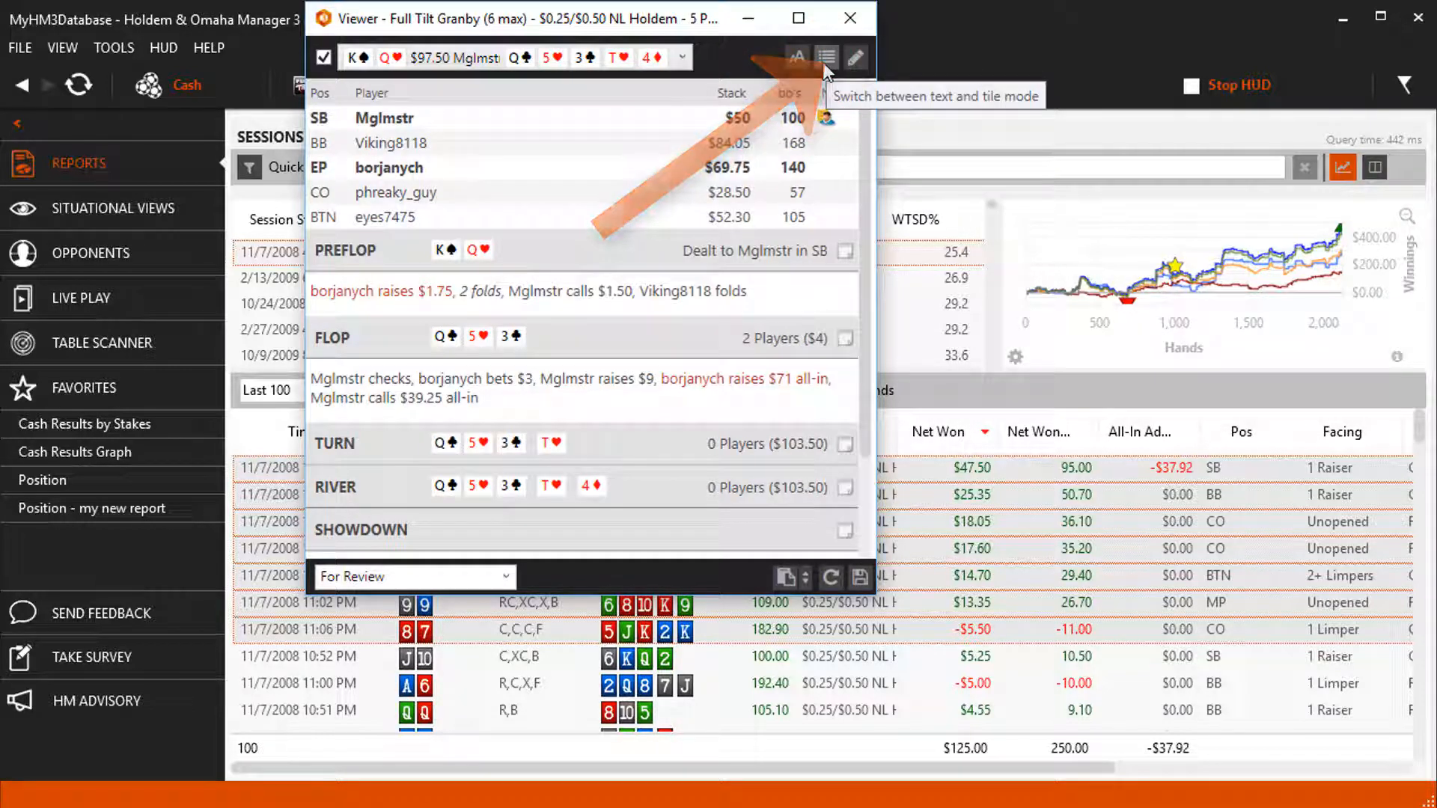
left_click(824, 57)
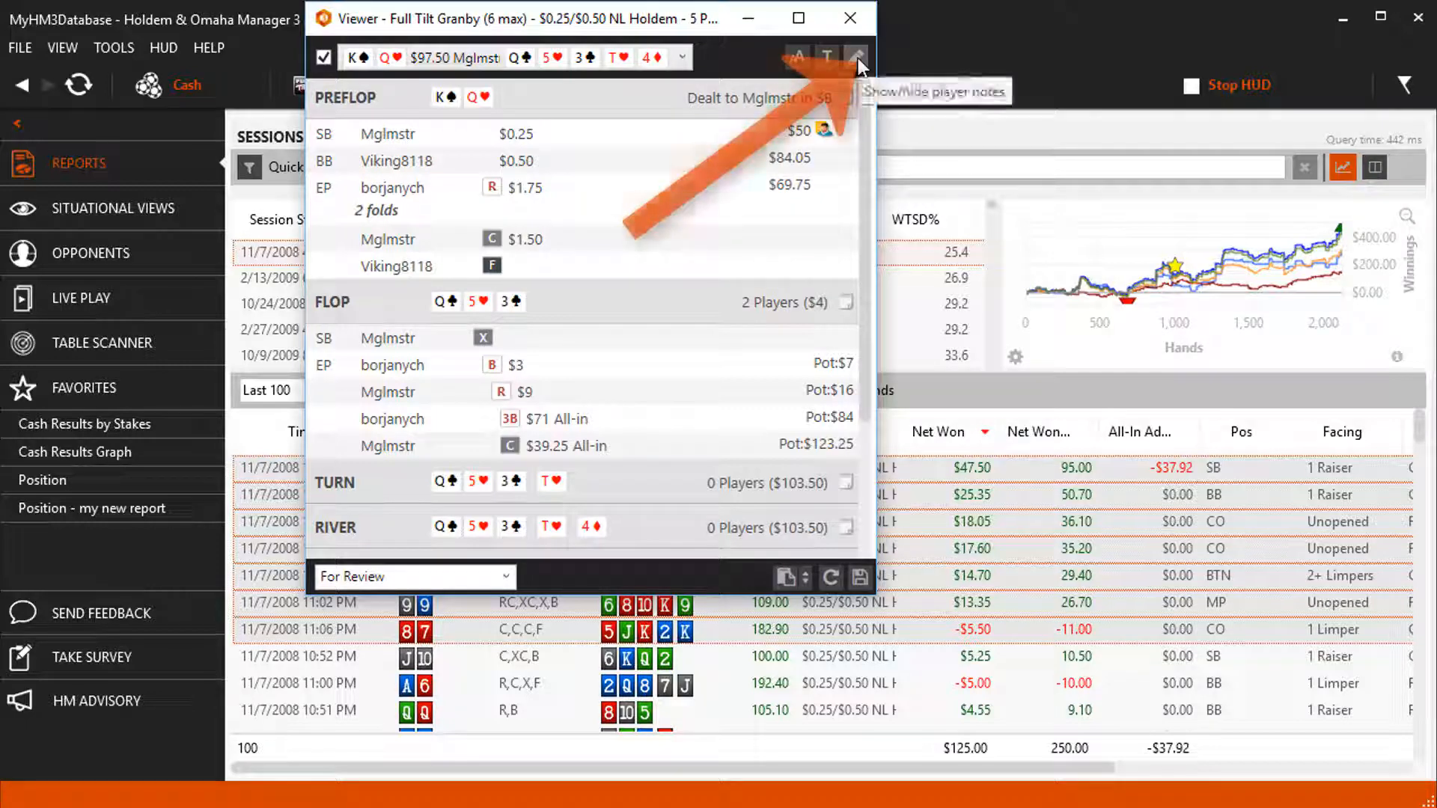
left_click(854, 56)
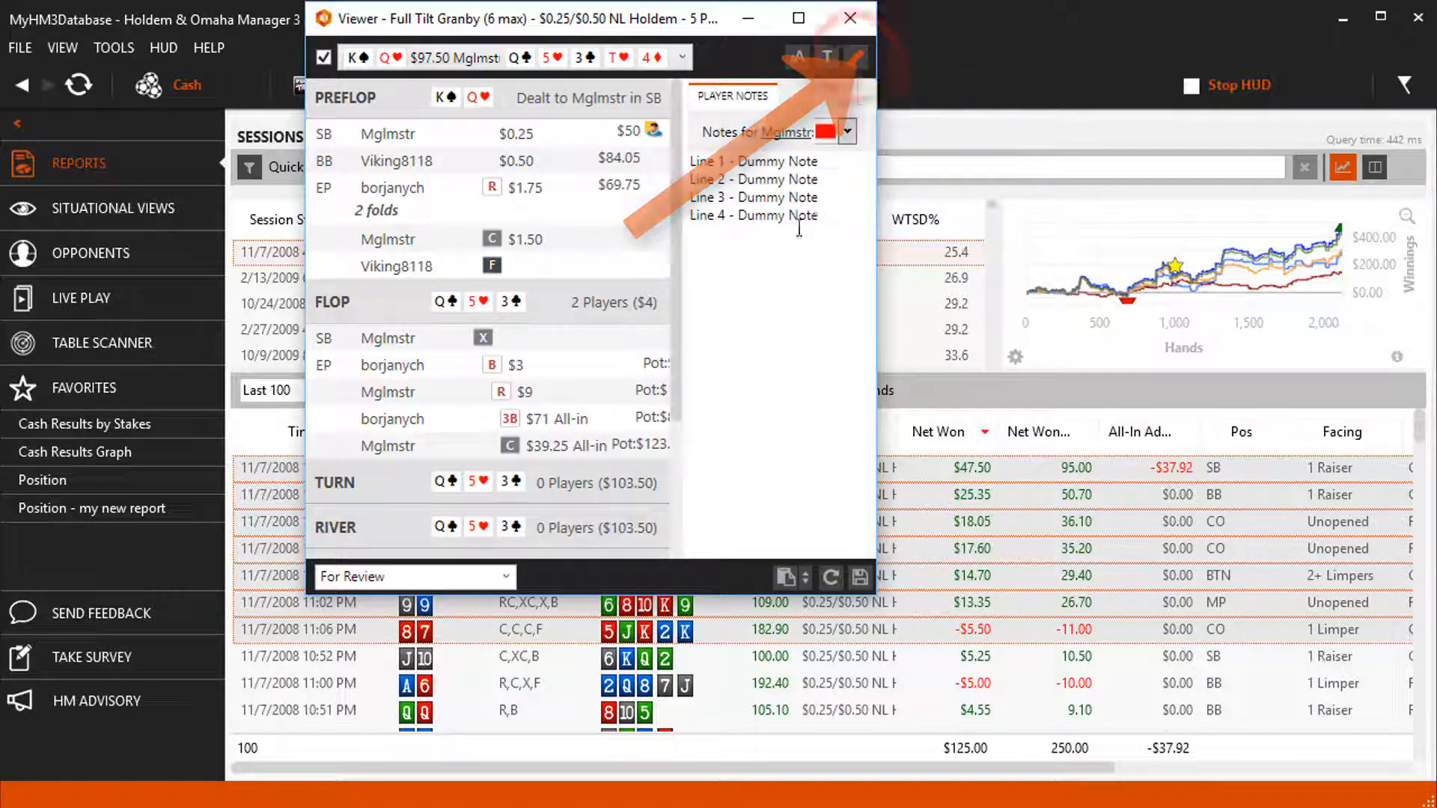
left_click(396, 160)
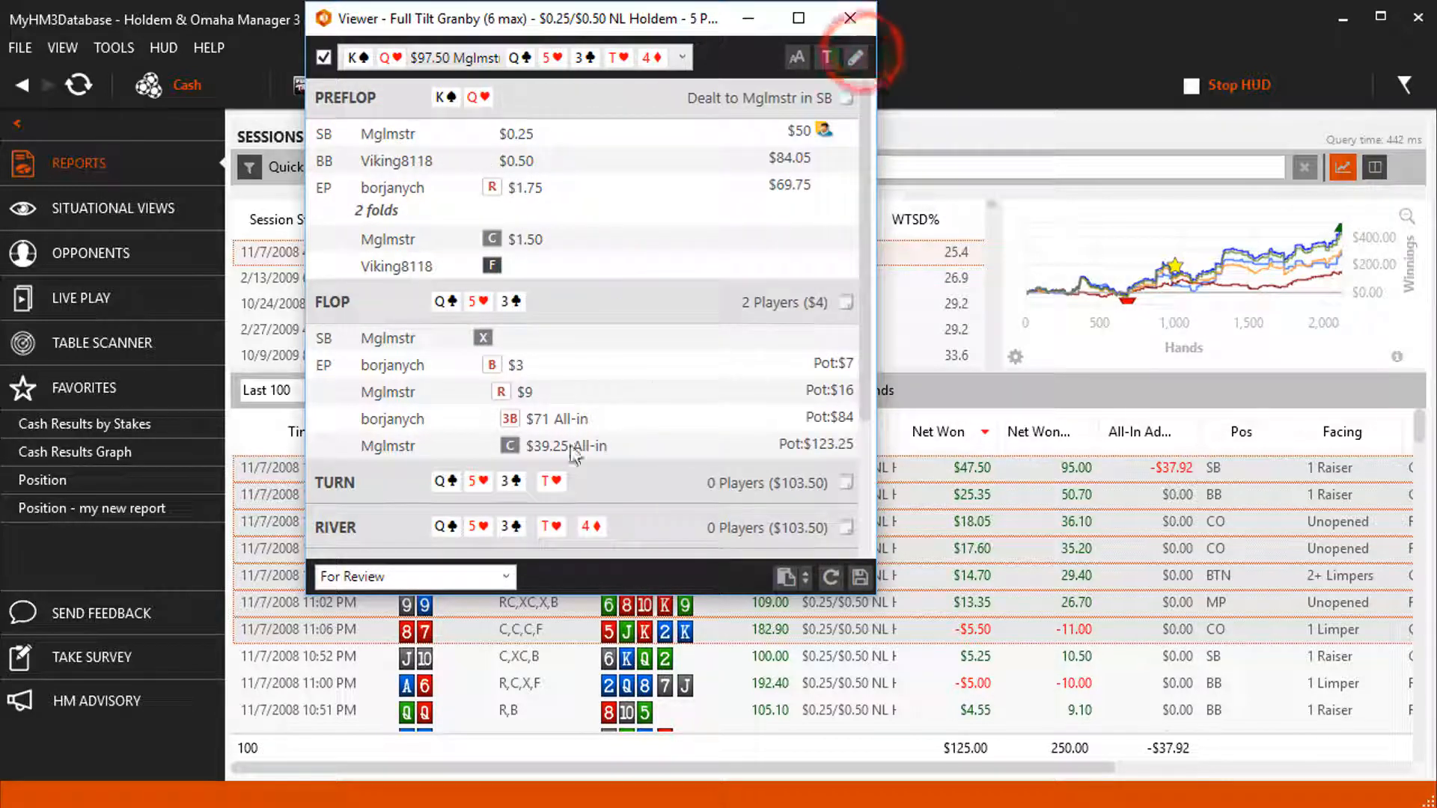
left_click(505, 576)
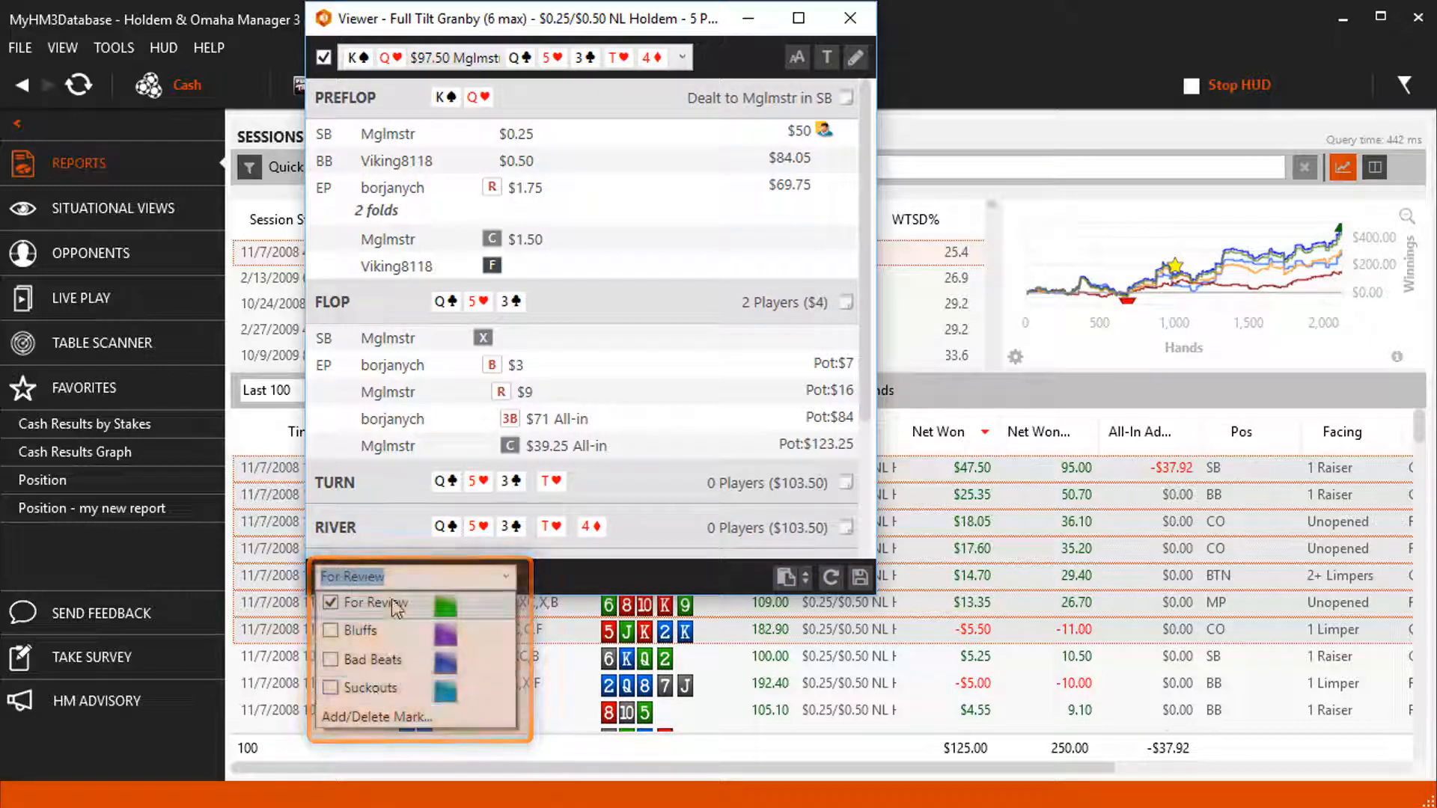
left_click(412, 576)
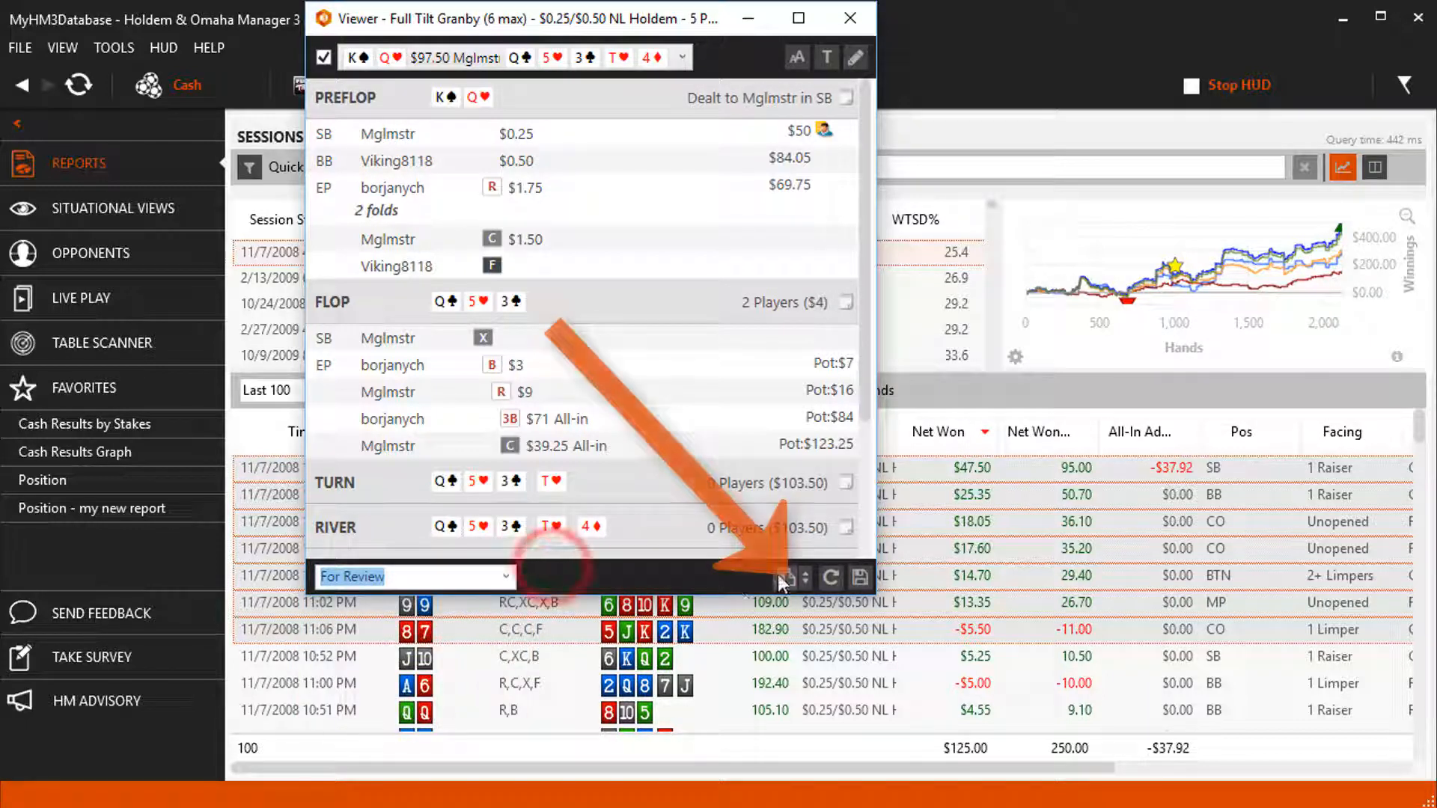